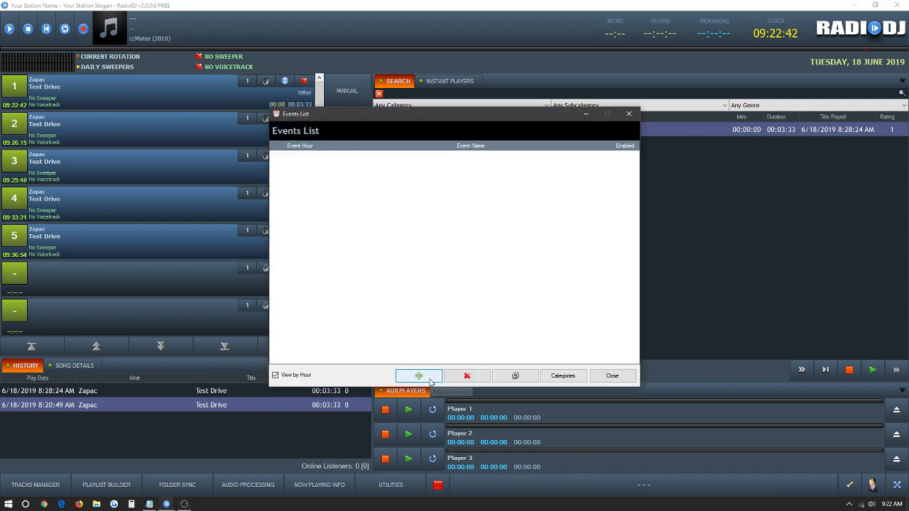
- Add a new event from the Events List to get a blank event form
click(418, 376)
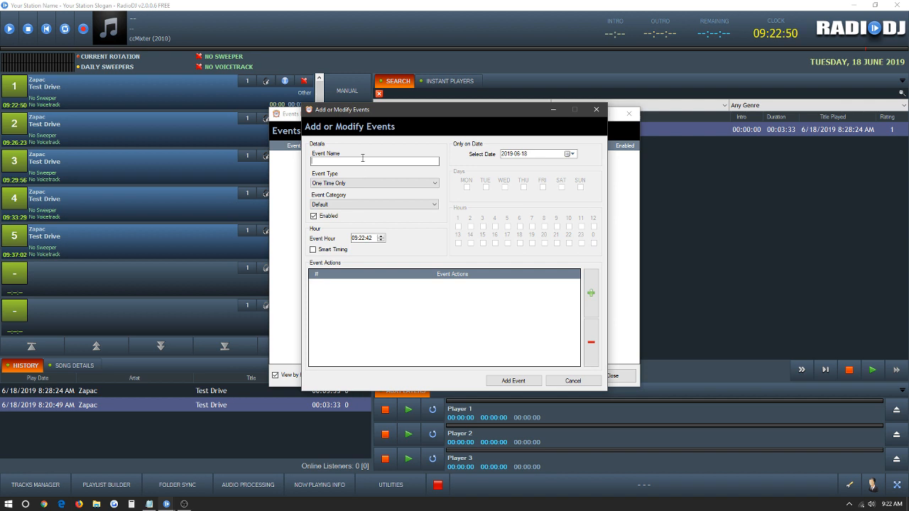
- Name the event 'Test' and set its type to One Time Only at 09:23:42
text(Test)
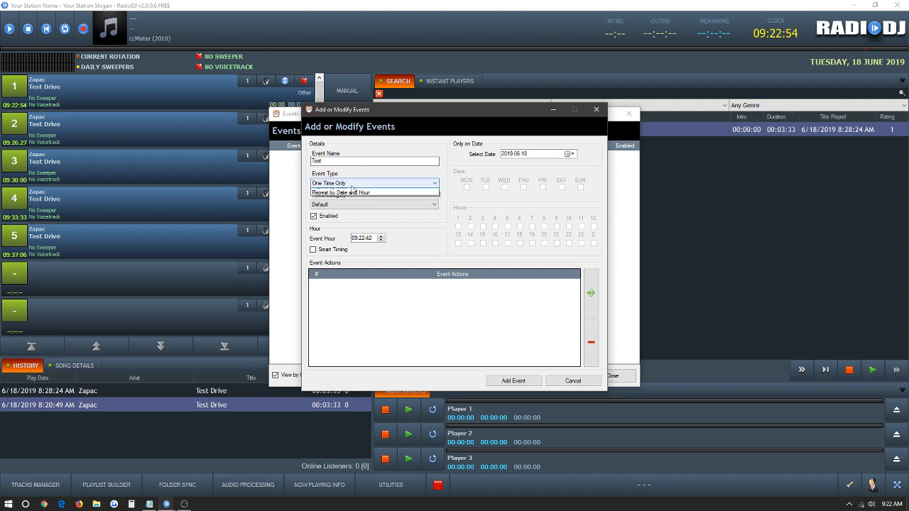
click(341, 192)
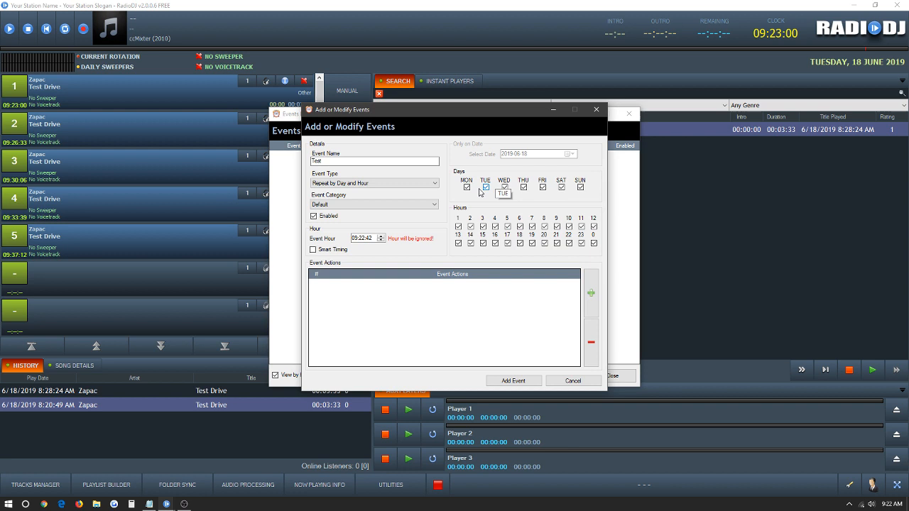
click(373, 183)
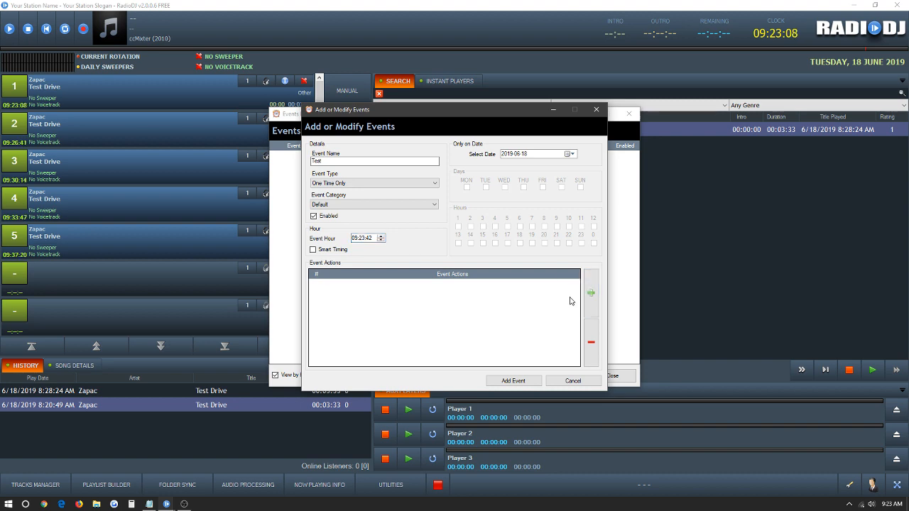
- Add a Load Track By ID action to Test, save the event, and close the Events List
click(591, 293)
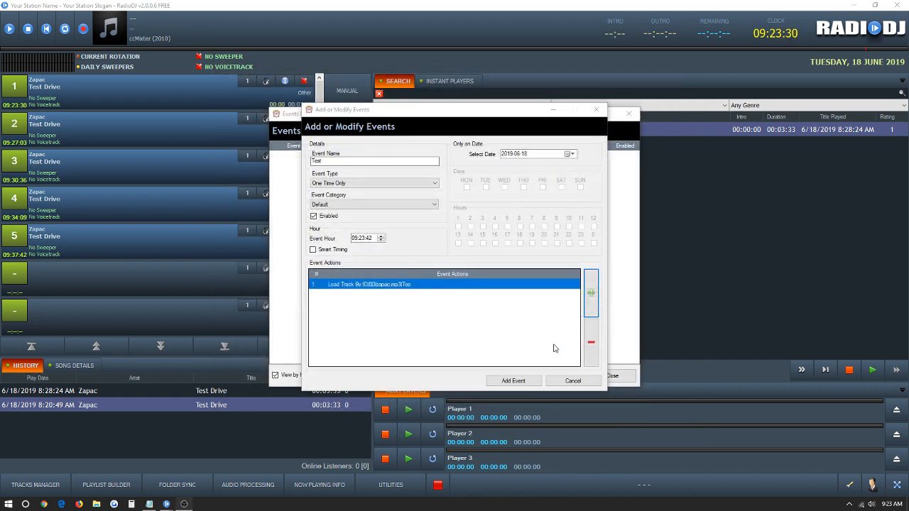
click(513, 381)
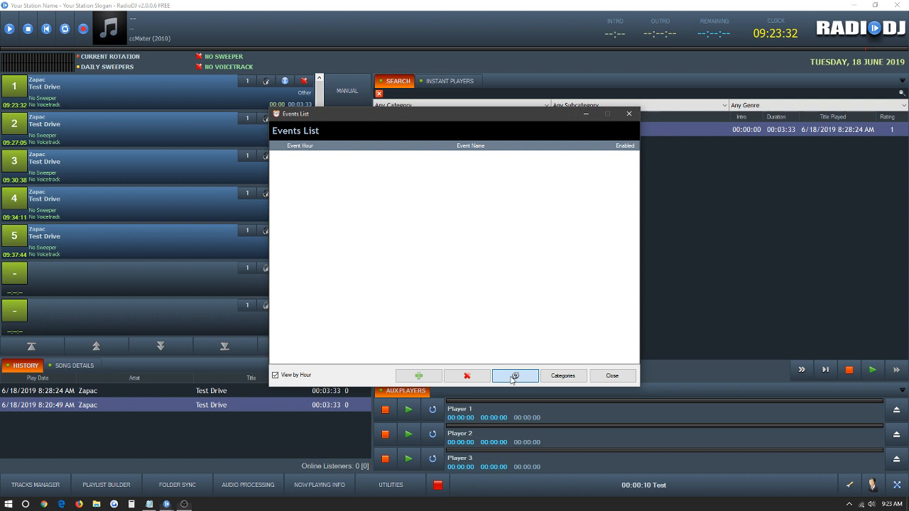
click(611, 375)
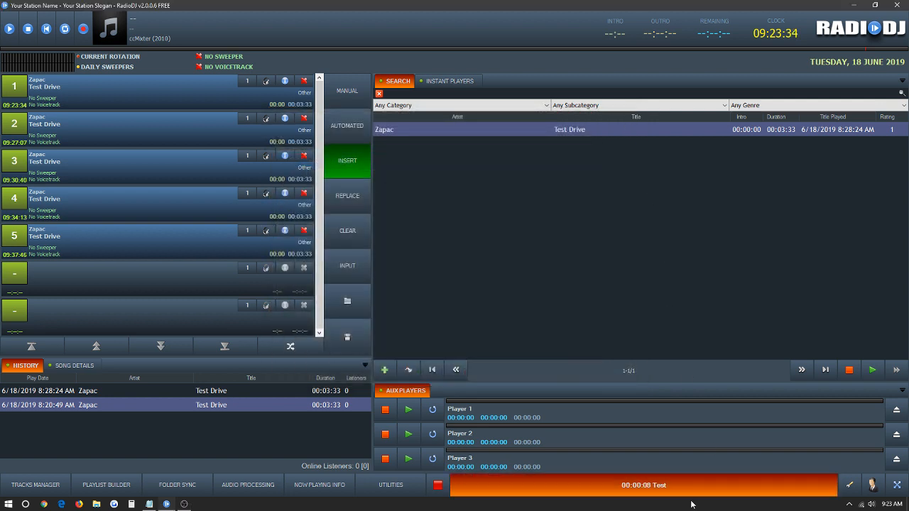